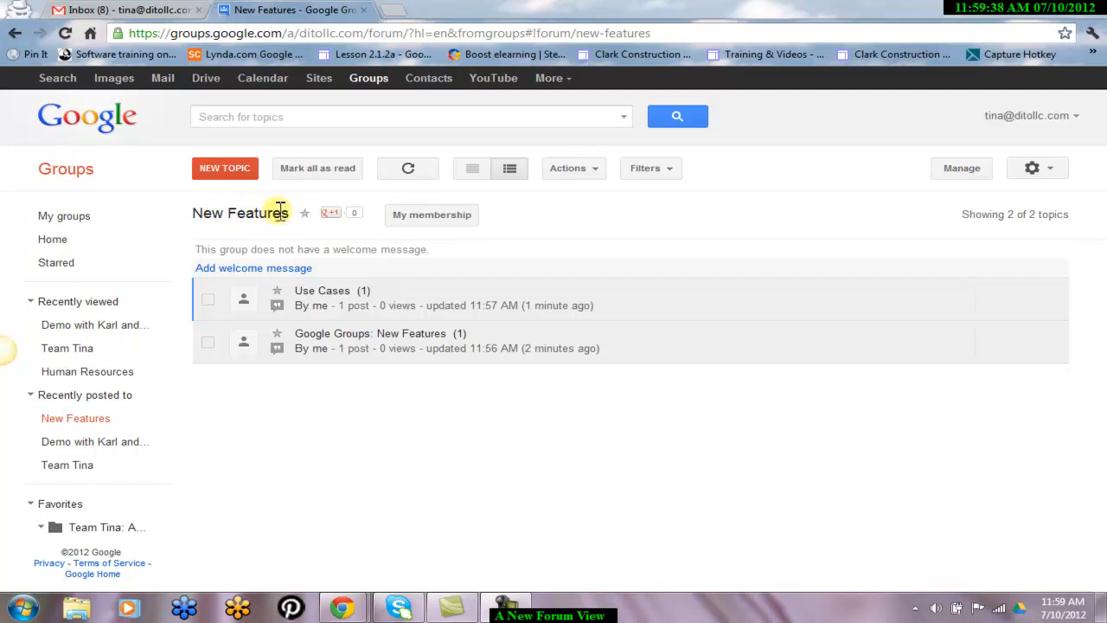
{"action": "mouse_move", "coordinate": [190, 218]}
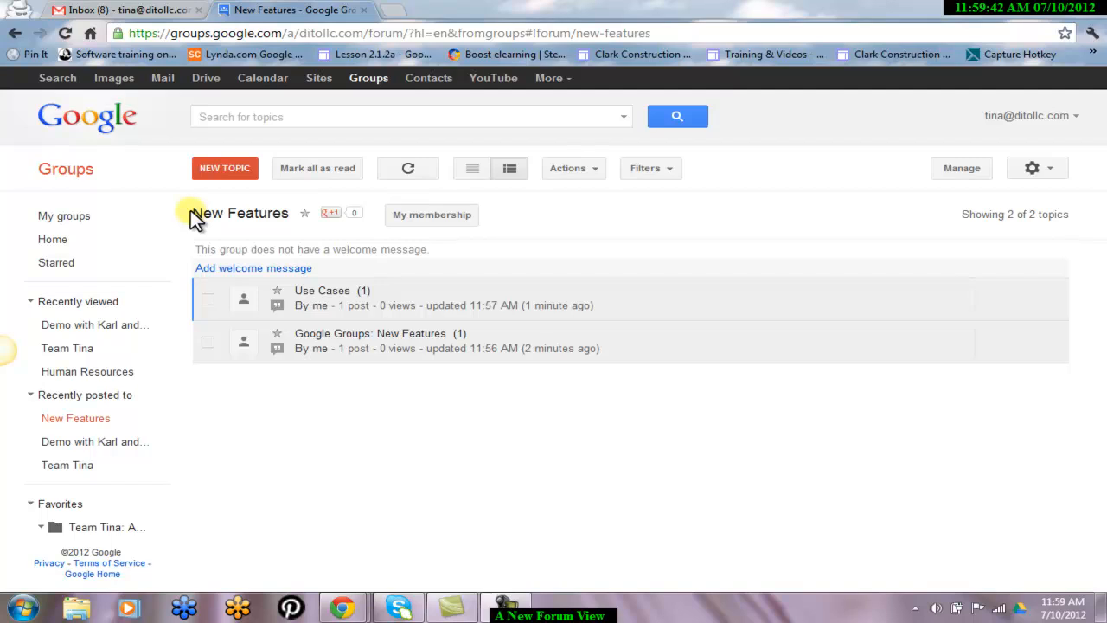
{"action": "mouse_move", "coordinate": [663, 259]}
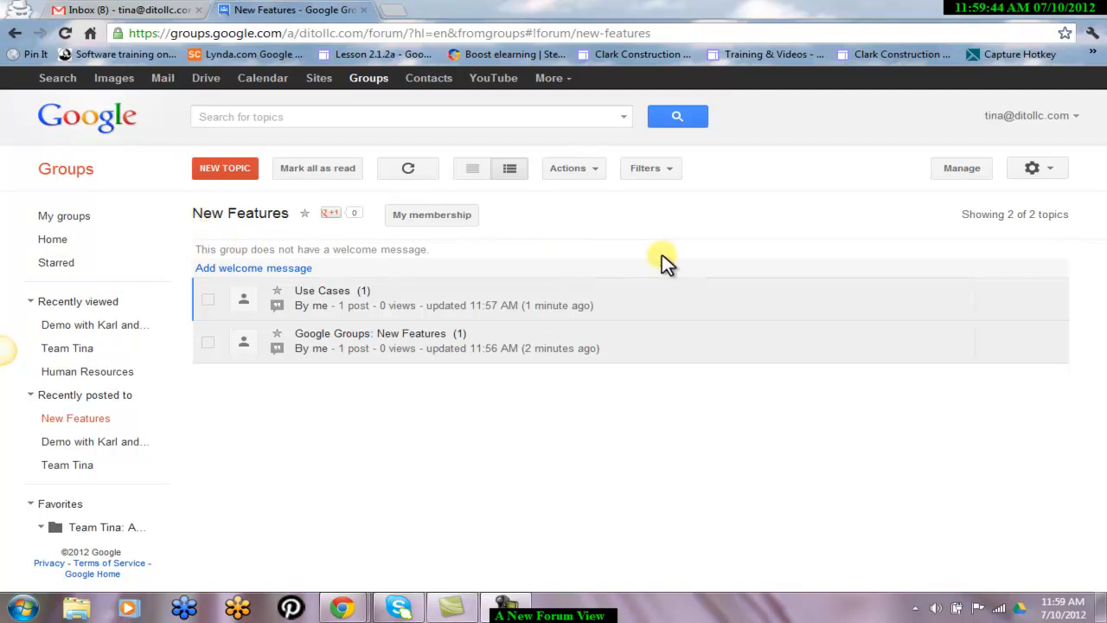
{"action": "mouse_move", "coordinate": [683, 467]}
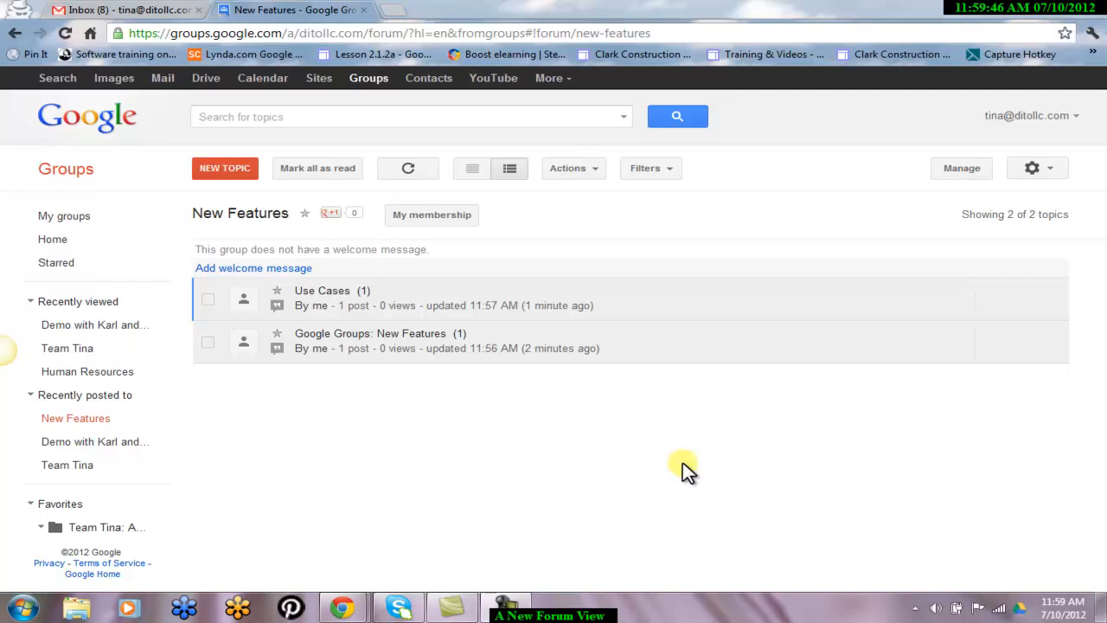
{"action": "mouse_move", "coordinate": [317, 275]}
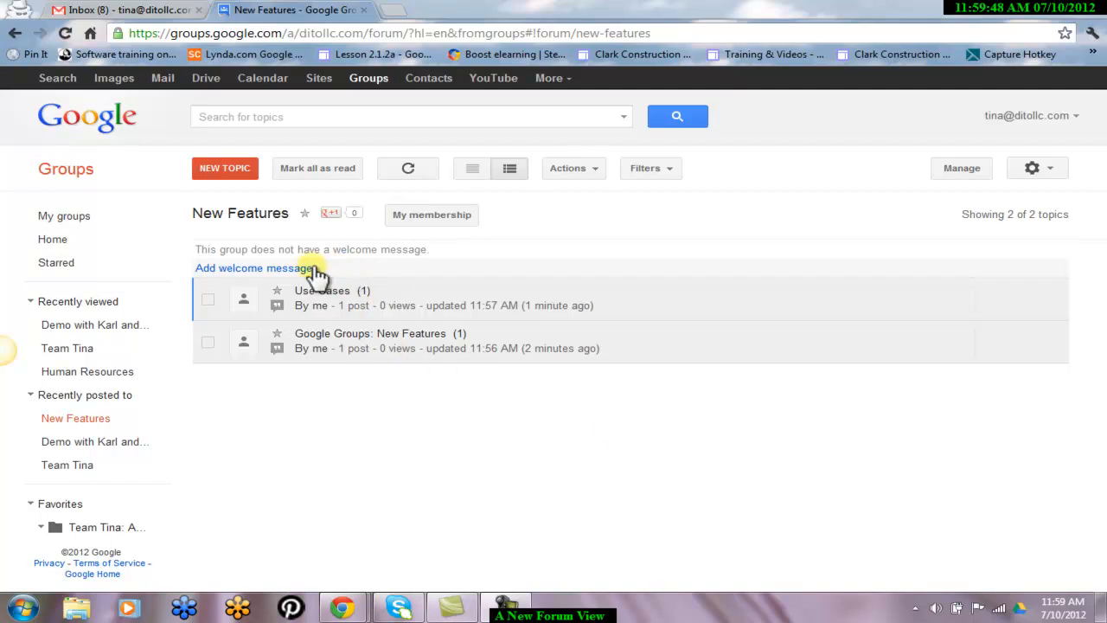
{"action": "mouse_move", "coordinate": [355, 273]}
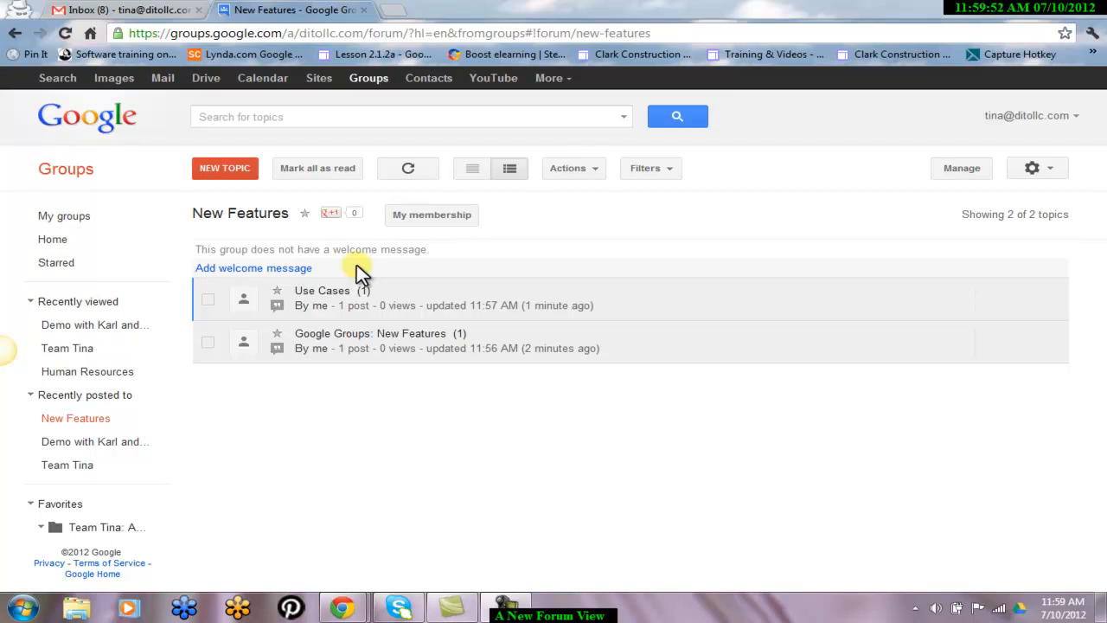
{"action": "mouse_move", "coordinate": [596, 156]}
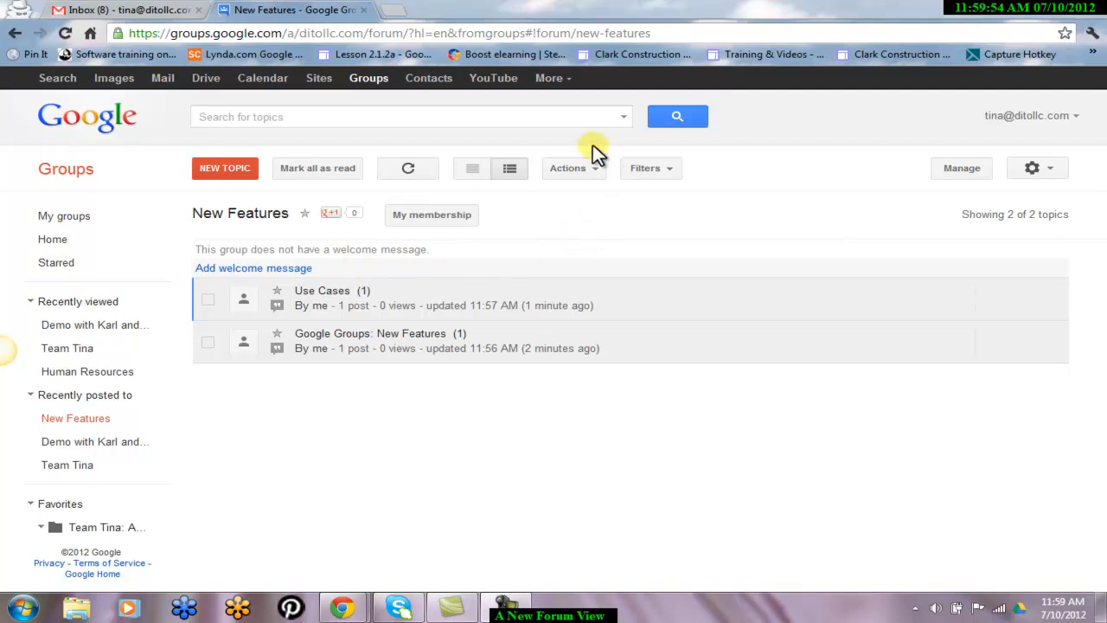
{"action": "mouse_move", "coordinate": [575, 168]}
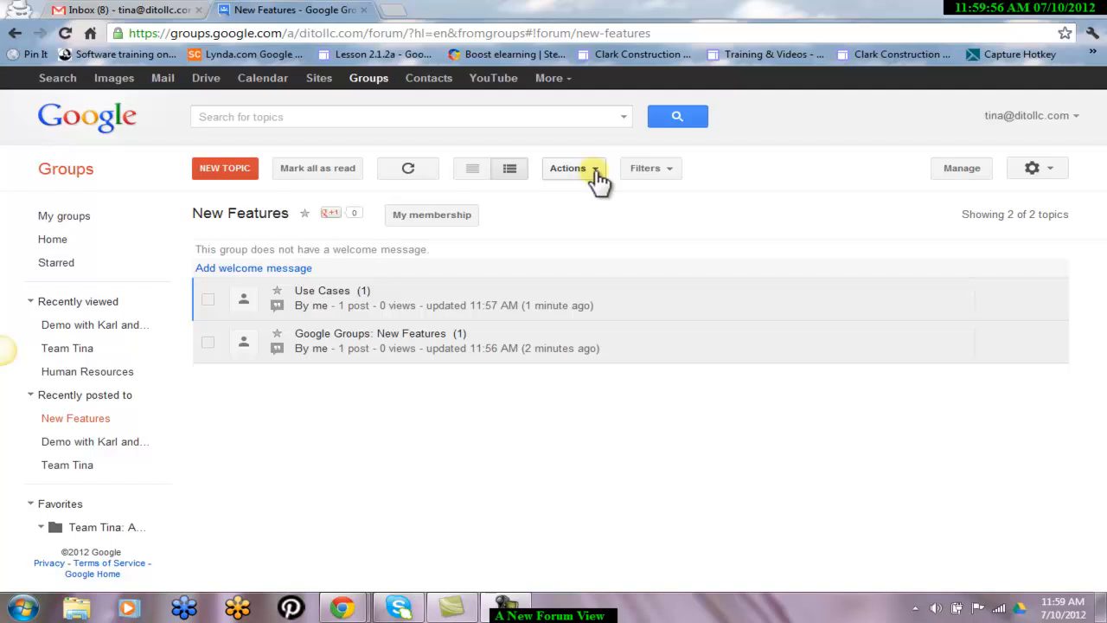
Write the welcome message inviting discussion of Google Groups' new features, ending 'Looking forward to effective use cases!'.
{"action": "left_click", "coordinate": [573, 168]}
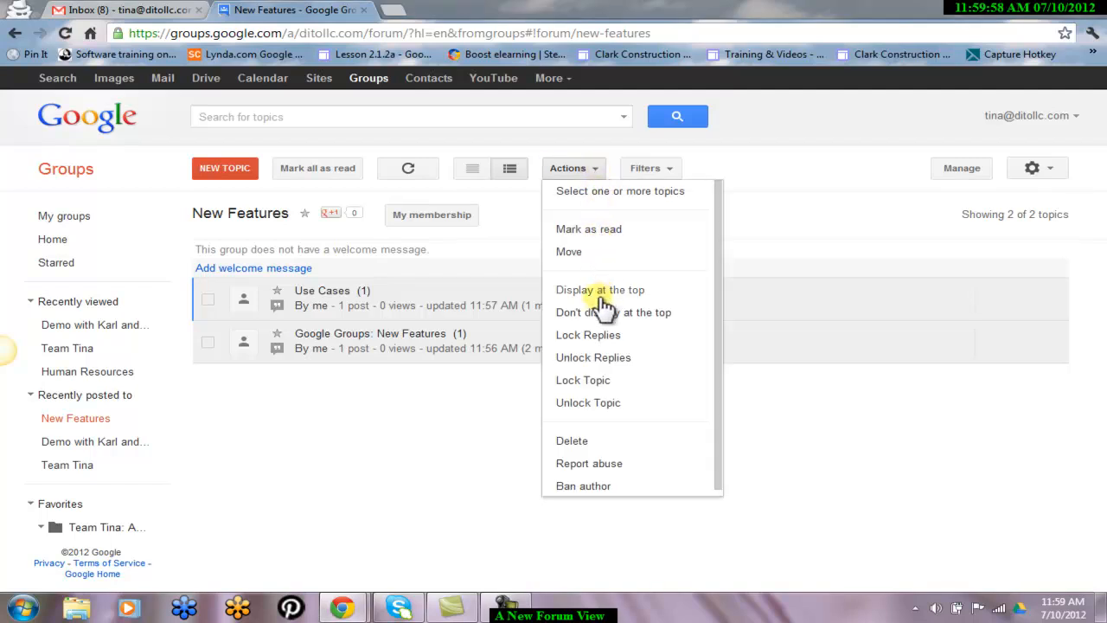
{"action": "mouse_move", "coordinate": [602, 485]}
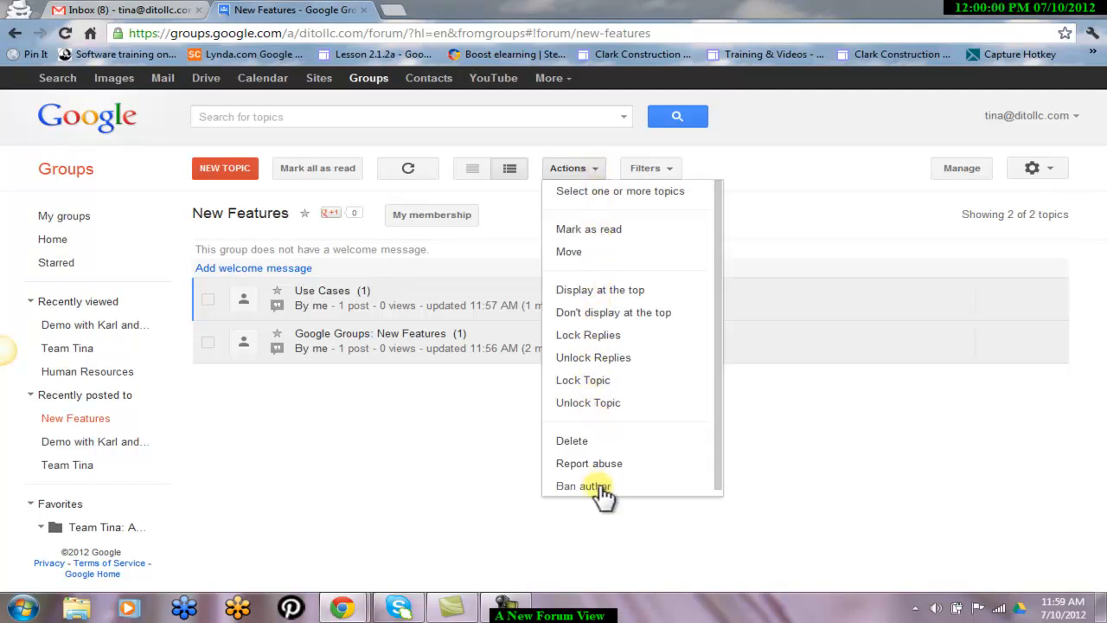
{"action": "mouse_move", "coordinate": [742, 171]}
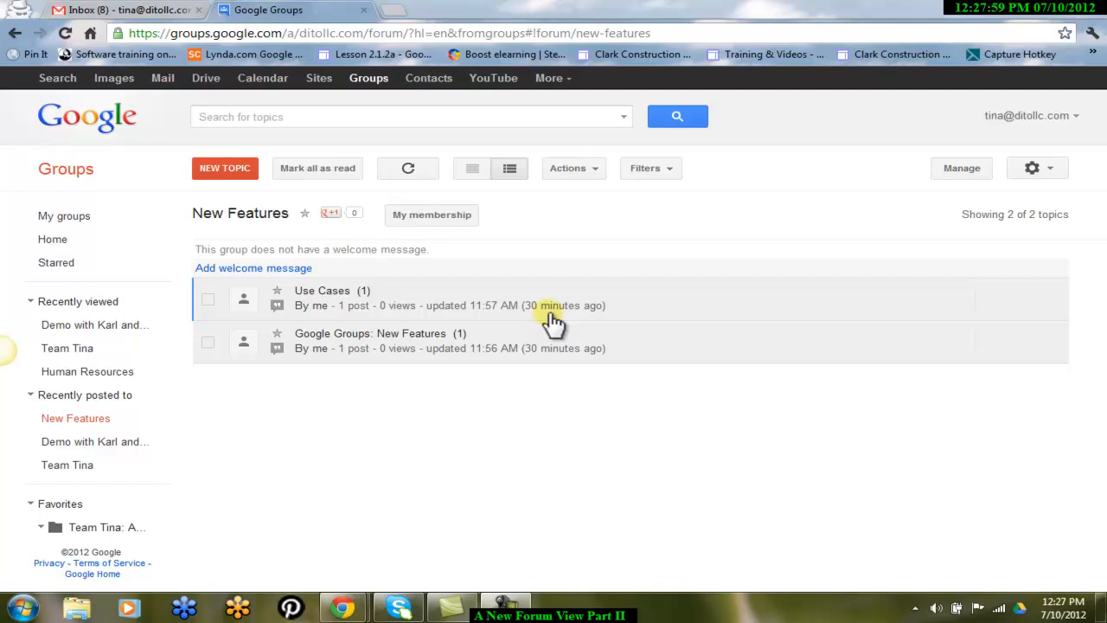
{"action": "mouse_move", "coordinate": [223, 277]}
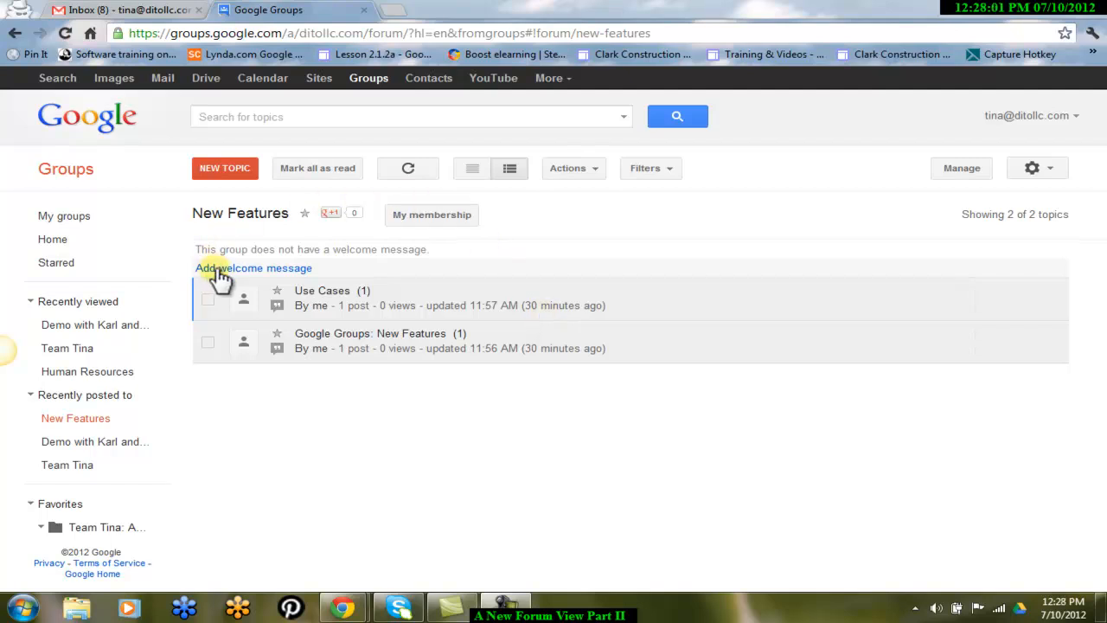
{"action": "mouse_move", "coordinate": [573, 168]}
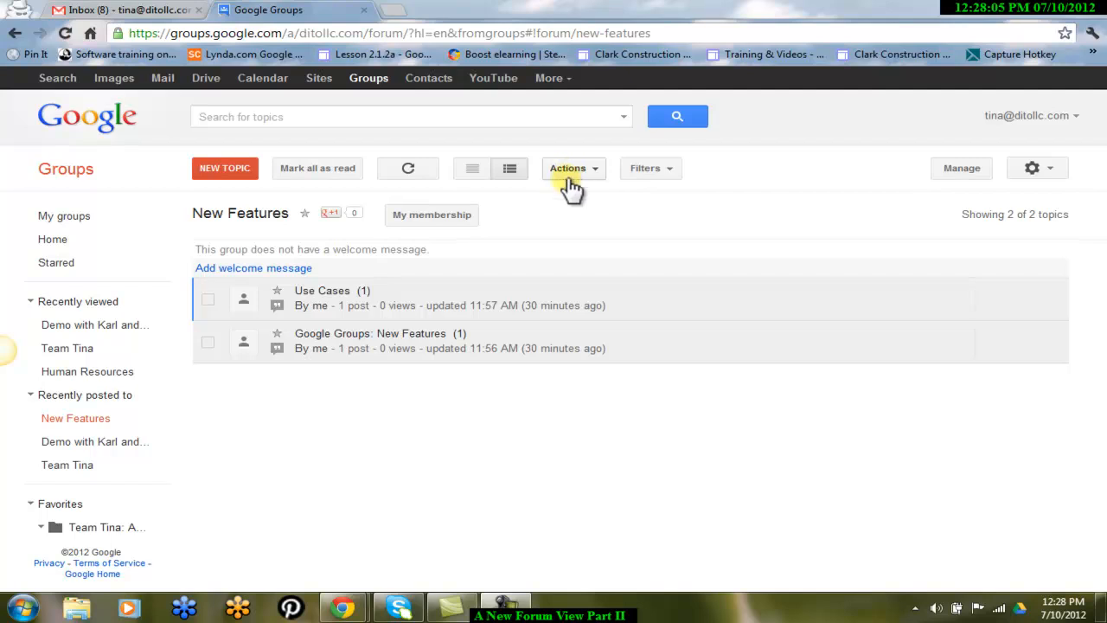
{"action": "mouse_move", "coordinate": [354, 273]}
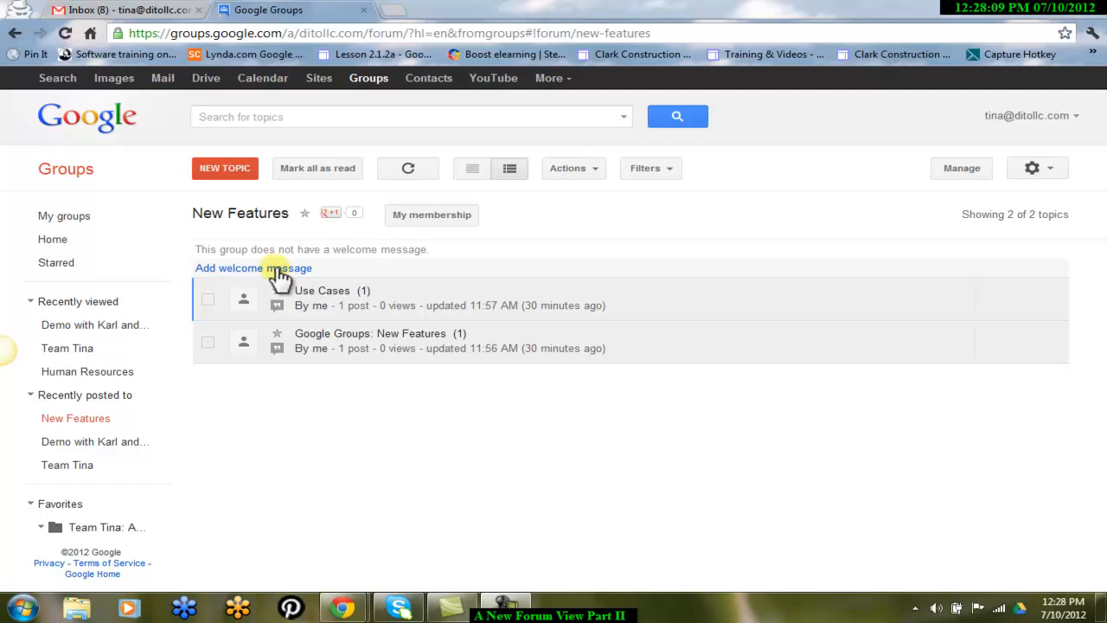
{"action": "left_click", "coordinate": [253, 268]}
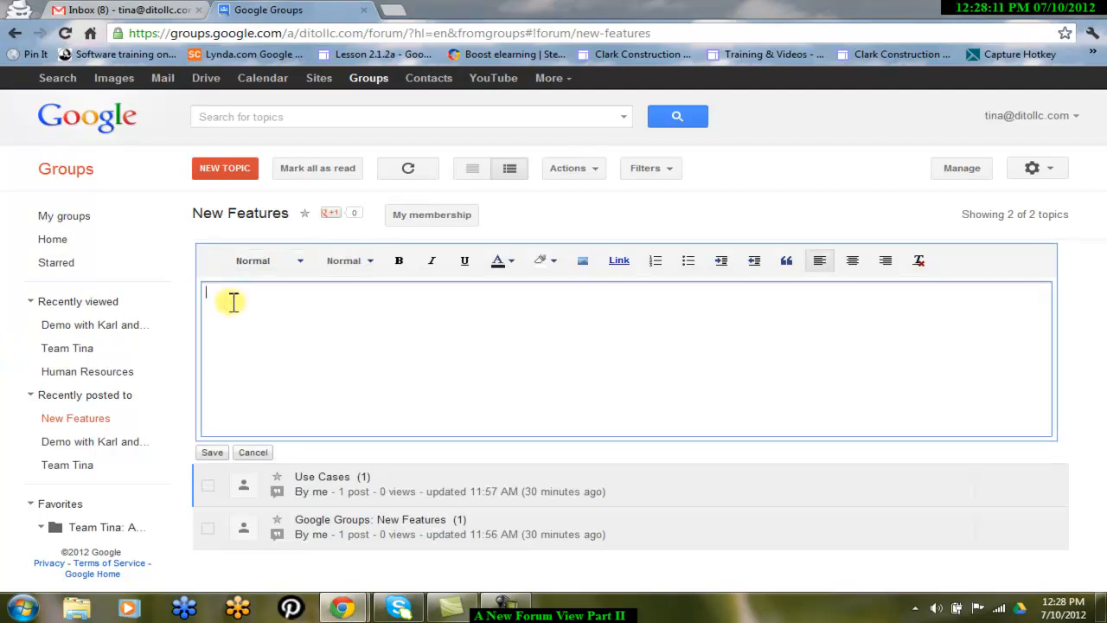
{"action": "type", "text": "Let's"}
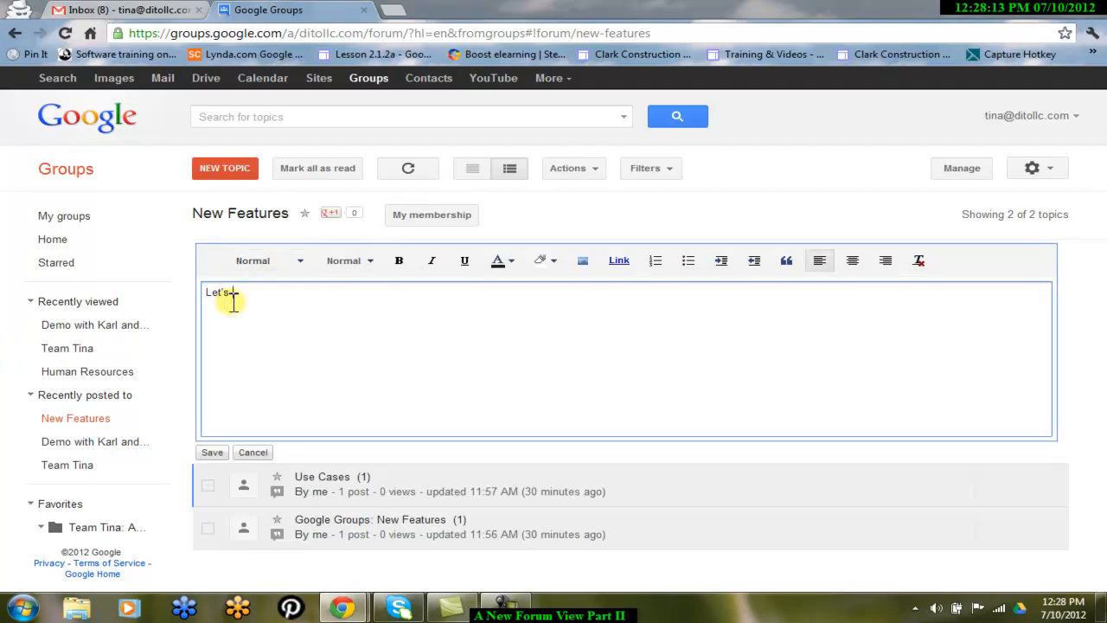
{"action": "type", "text": "come together"}
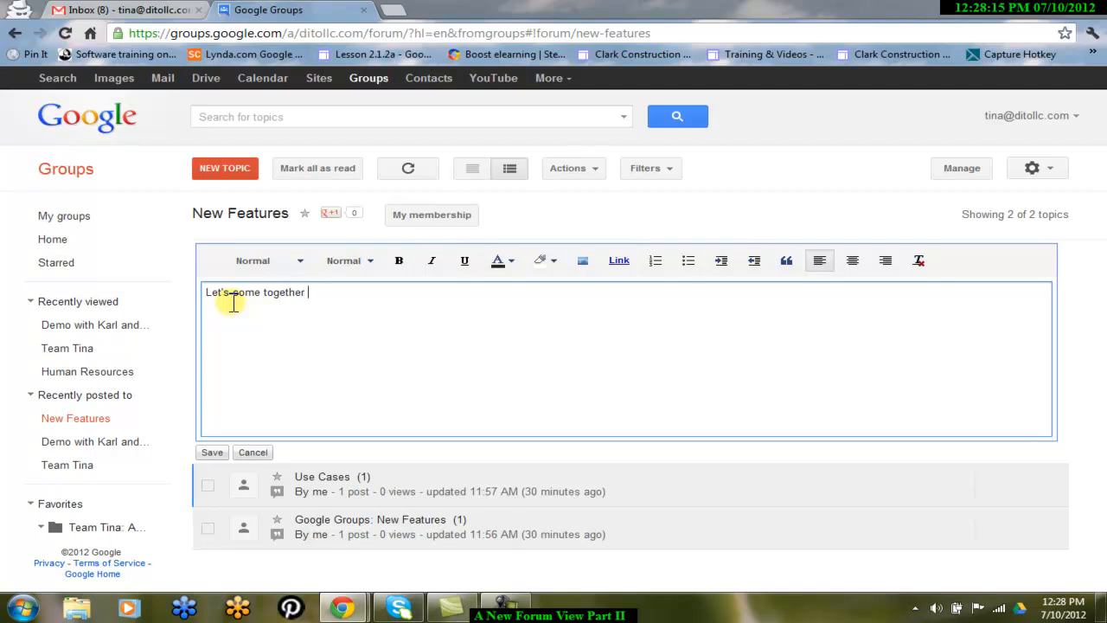
{"action": "type", "text": "to discuss t"}
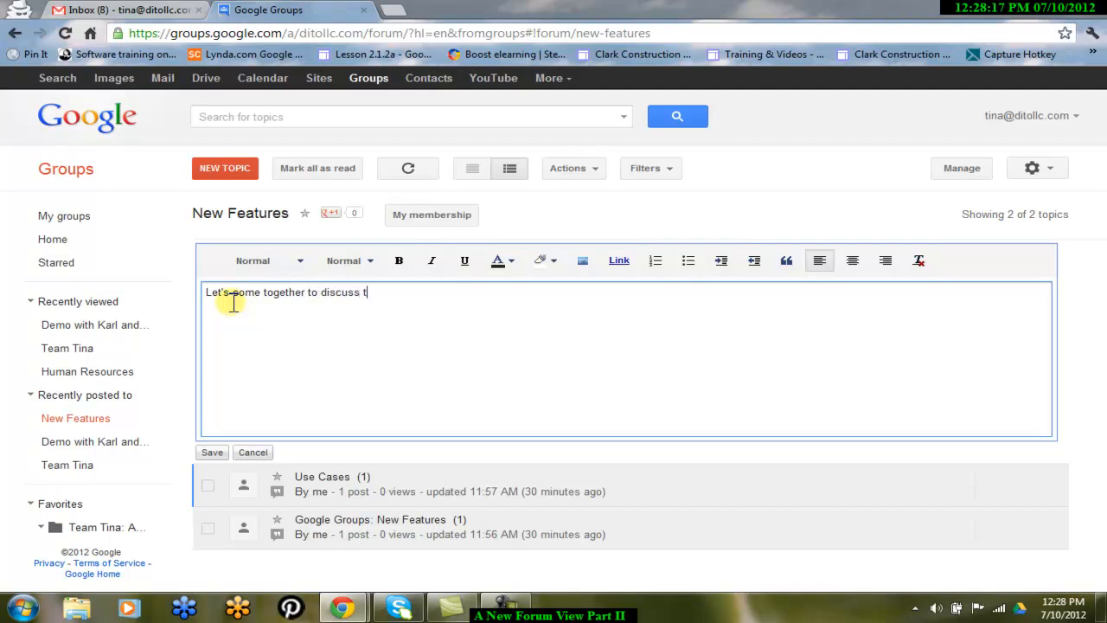
{"action": "type", "text": "all the great new features of Google"}
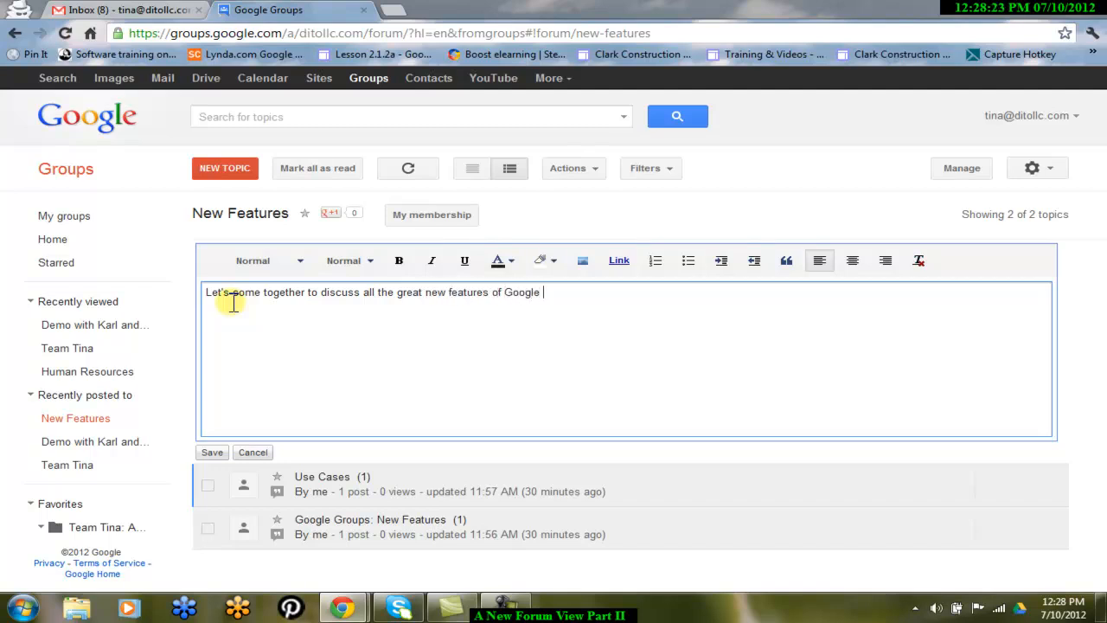
{"action": "type", "text": "Groups."}
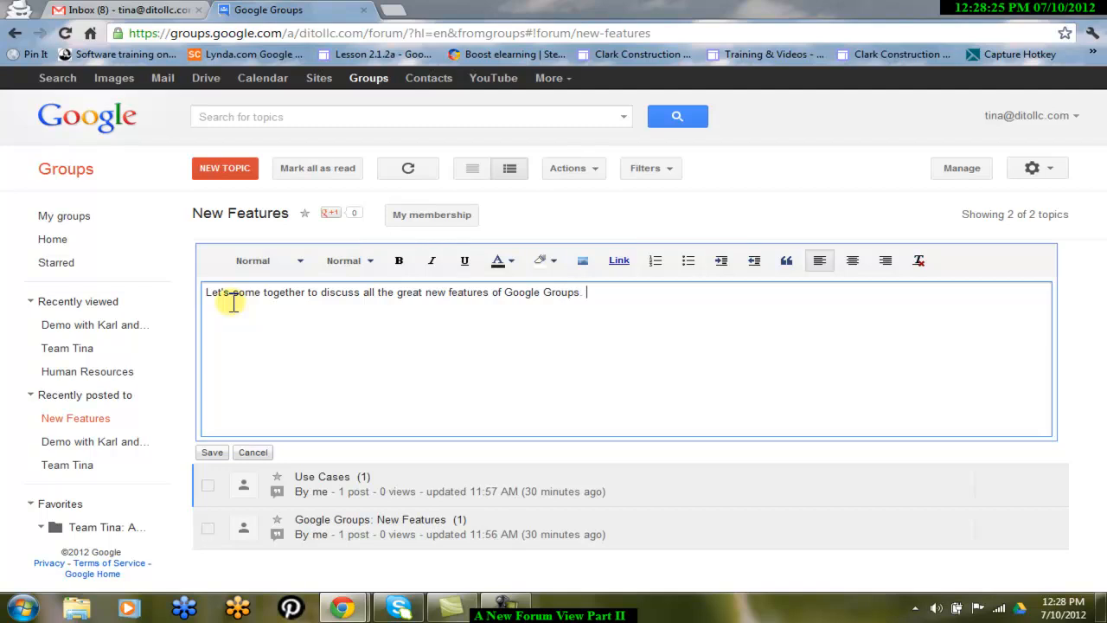
{"action": "type", "text": "Looking"}
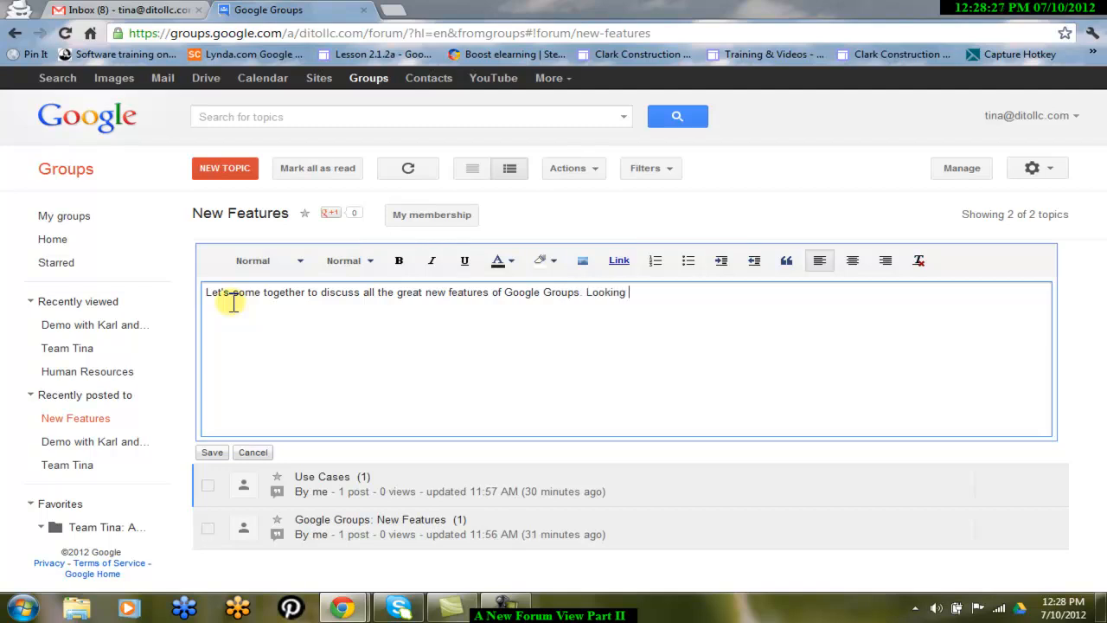
{"action": "type", "text": "forwardto effective us"}
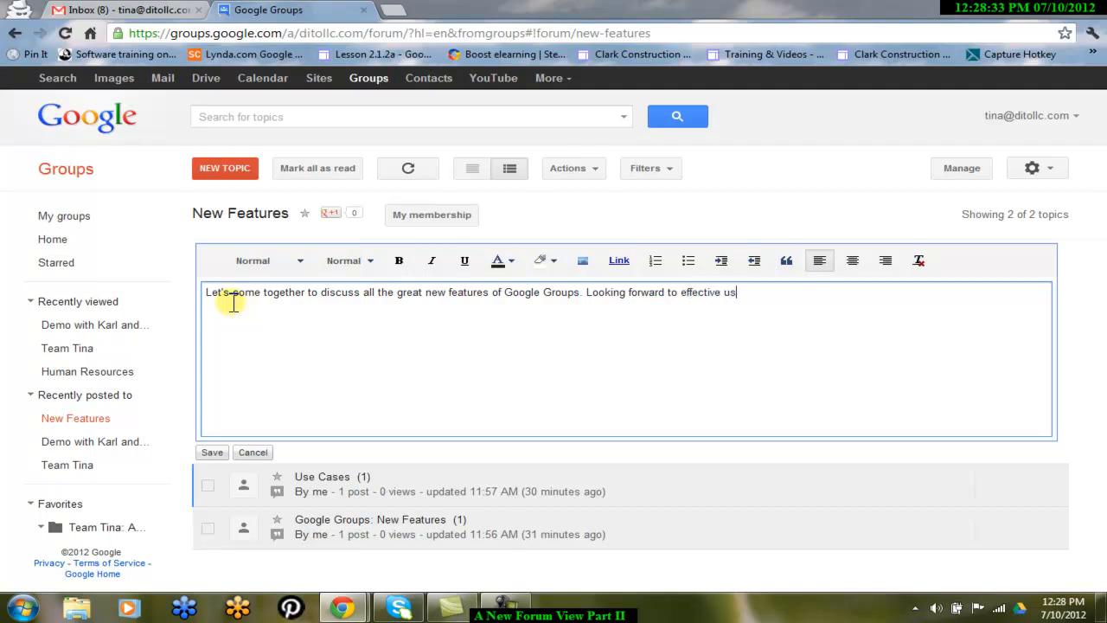
{"action": "type", "text": "e cases!"}
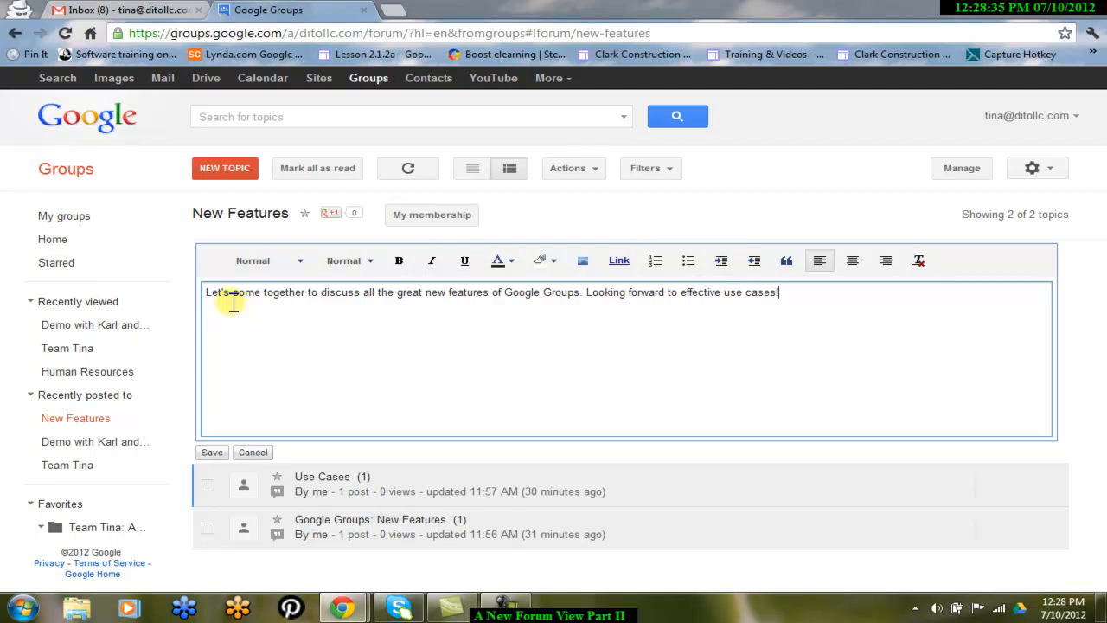
{"action": "mouse_move", "coordinate": [631, 314]}
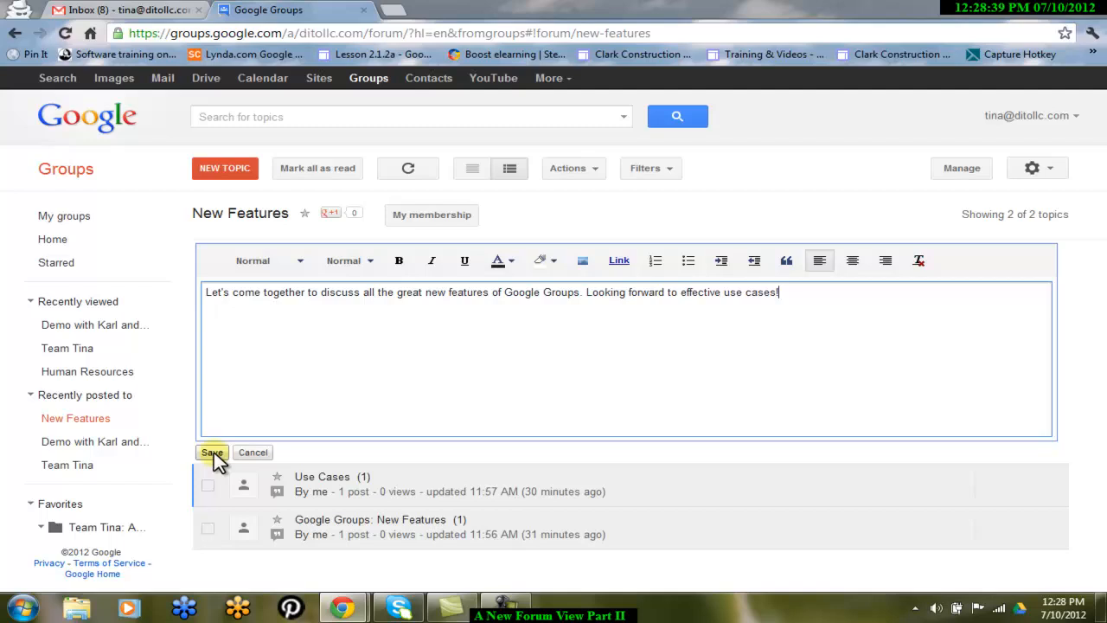
Save the welcome message so it shows above the New Features topics.
{"action": "left_click", "coordinate": [212, 452]}
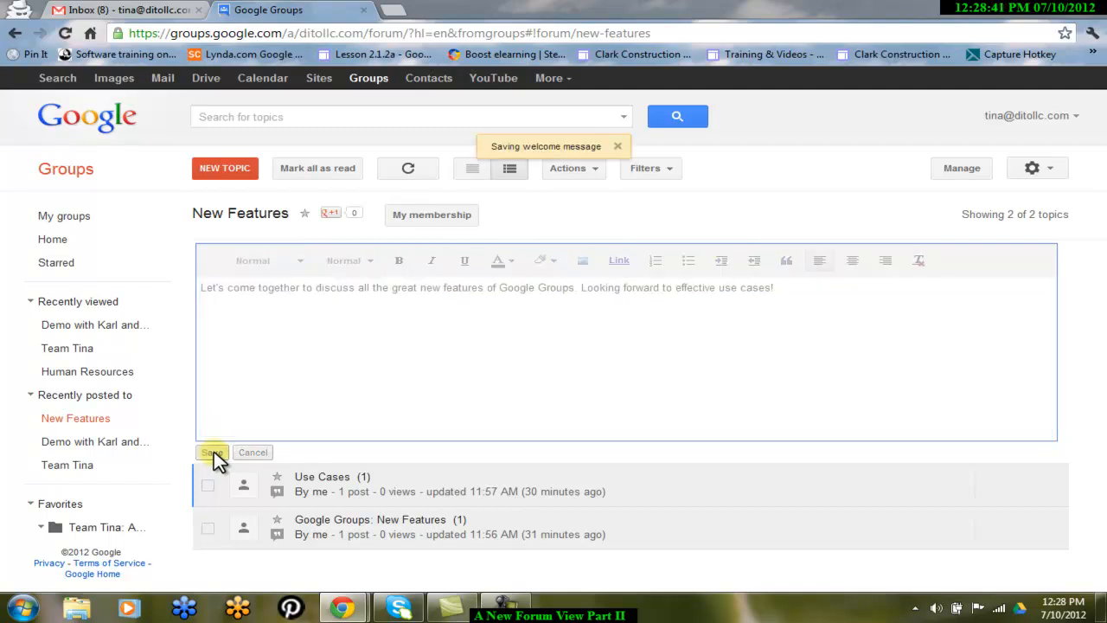
{"action": "left_click", "coordinate": [211, 452]}
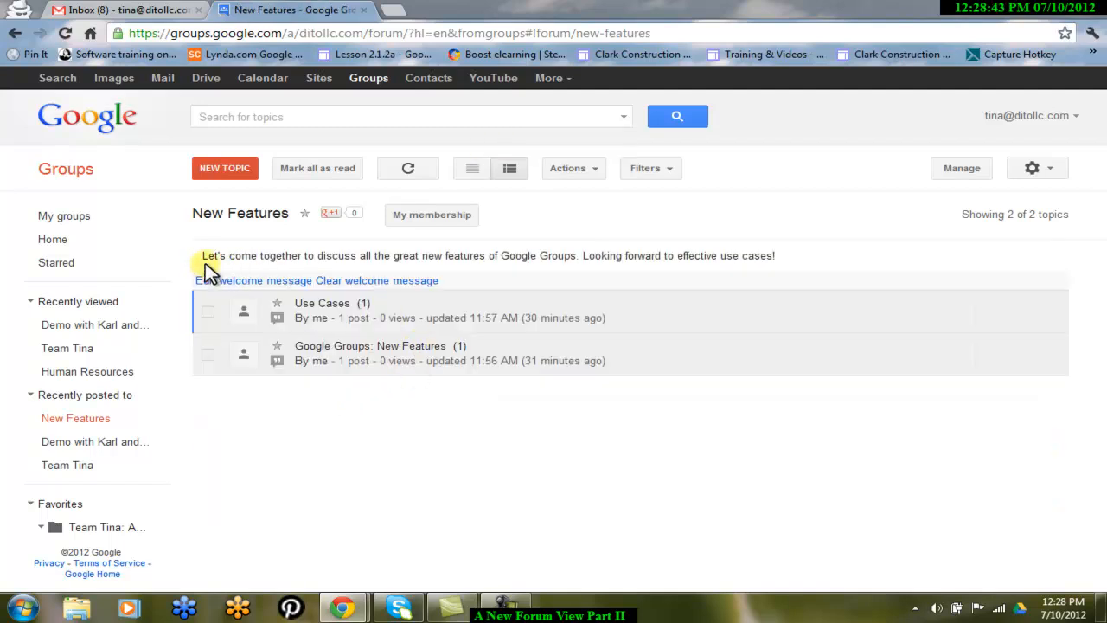
{"action": "mouse_move", "coordinate": [493, 259]}
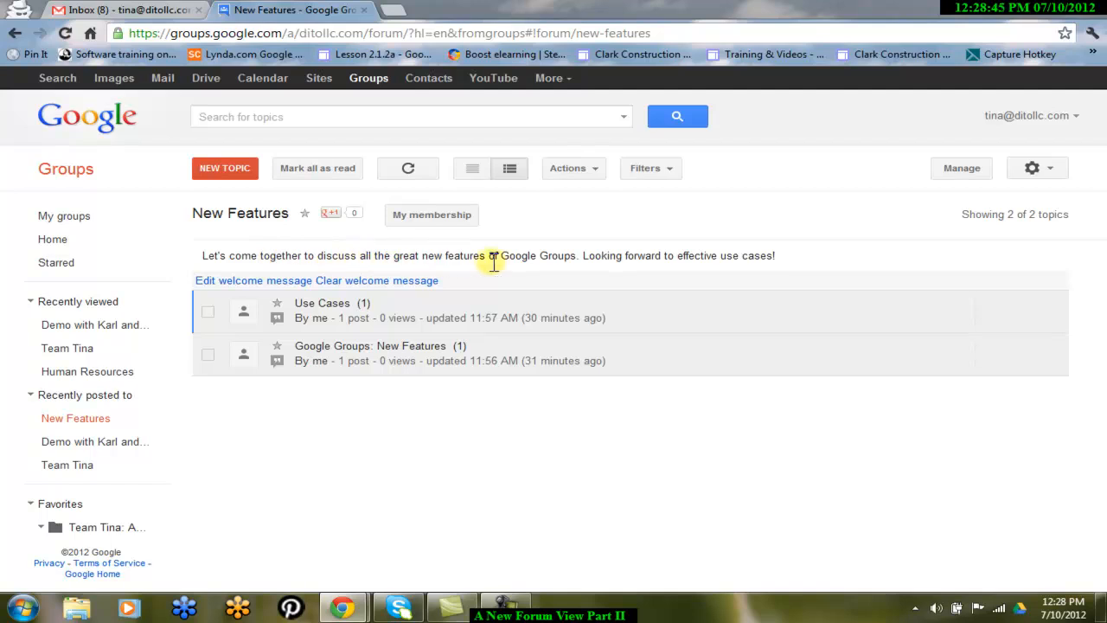
{"action": "mouse_move", "coordinate": [791, 259]}
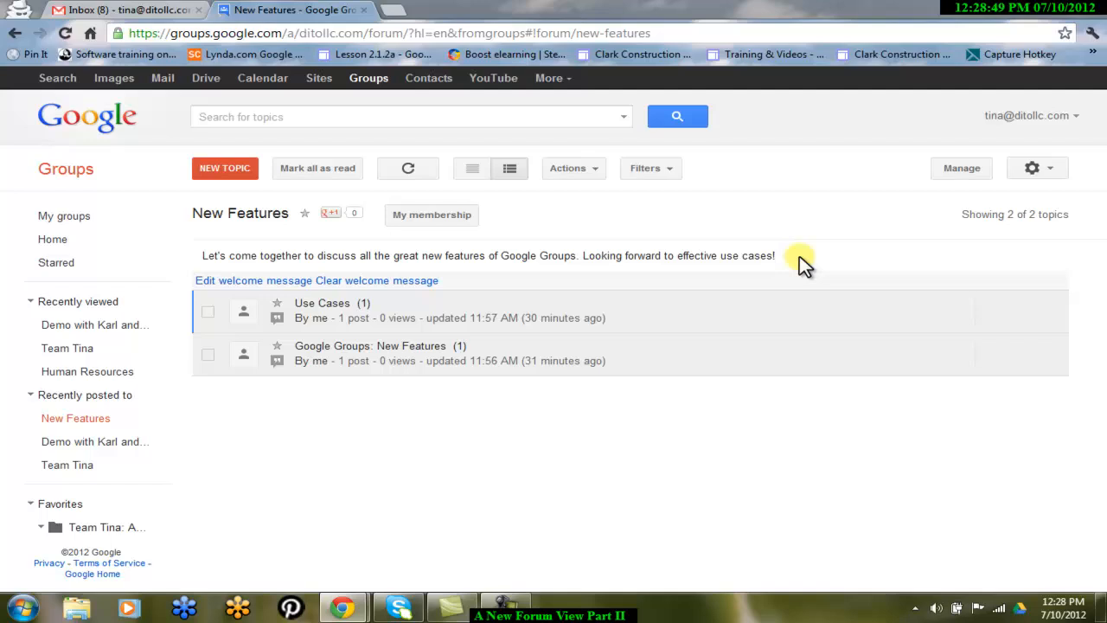
{"action": "mouse_move", "coordinate": [644, 167]}
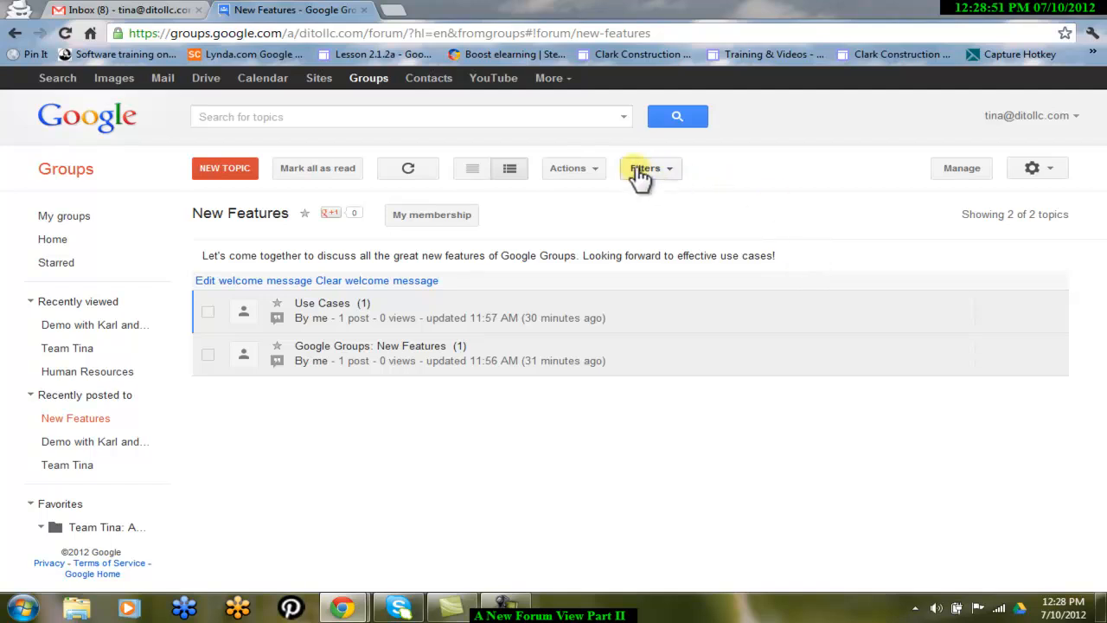
{"action": "mouse_move", "coordinate": [573, 168]}
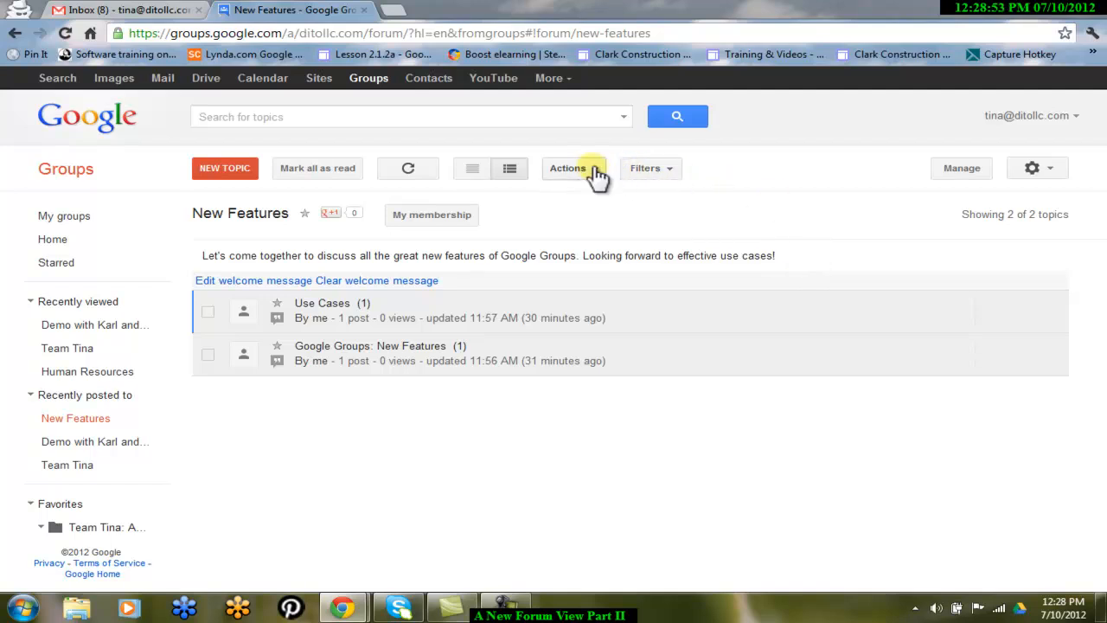
Open the Actions dropdown listing topic options like mark read, lock and delete.
{"action": "left_click", "coordinate": [567, 168]}
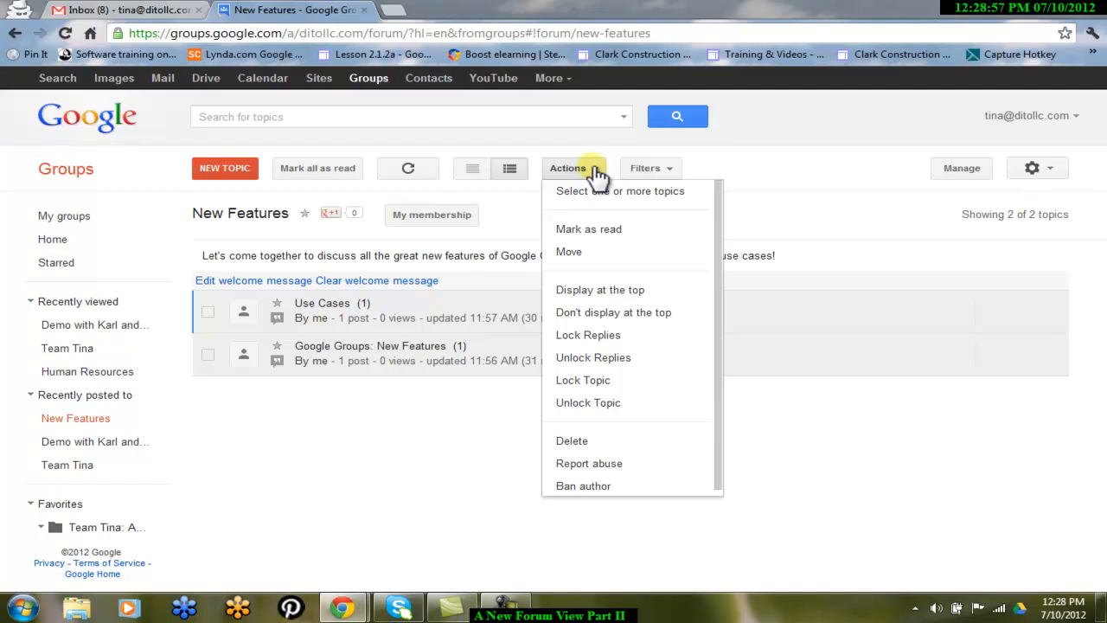
{"action": "mouse_move", "coordinate": [594, 261]}
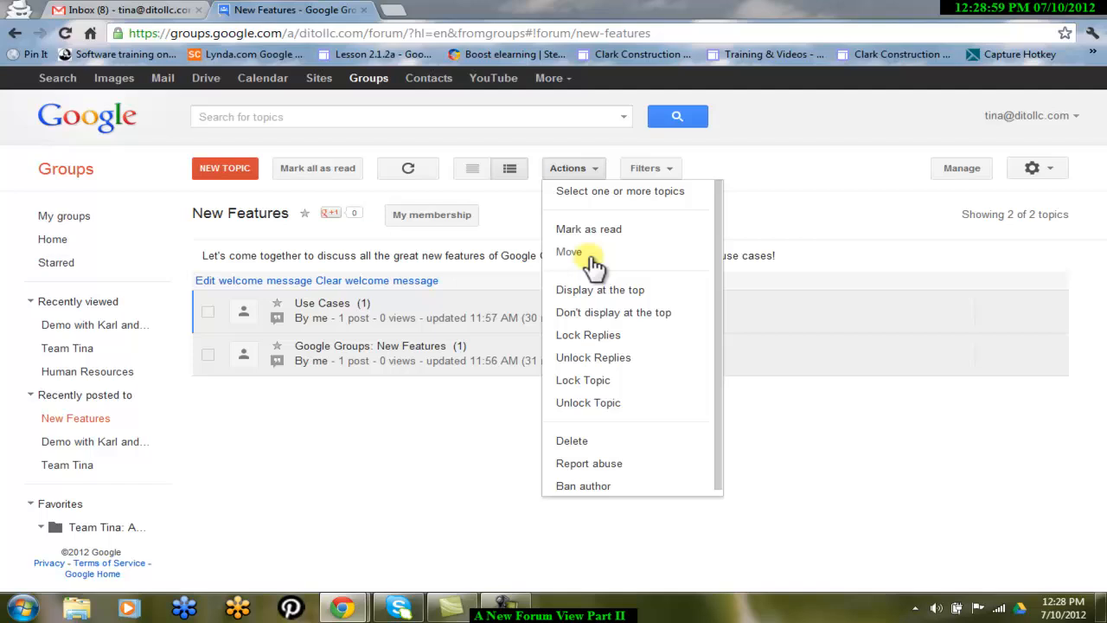
{"action": "mouse_move", "coordinate": [597, 350]}
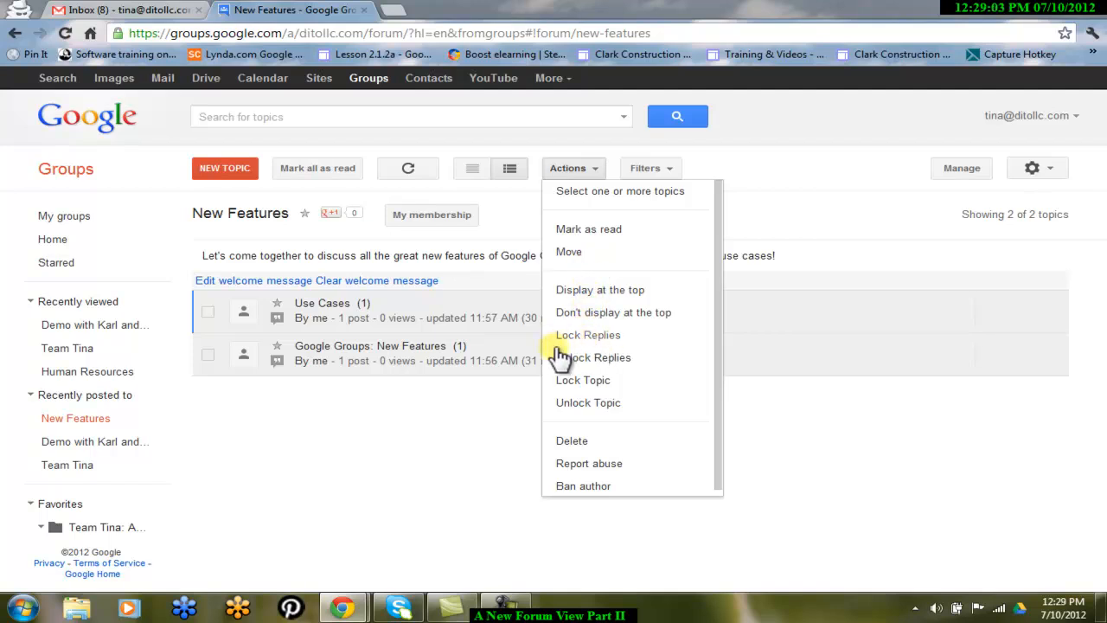
{"action": "mouse_move", "coordinate": [583, 380]}
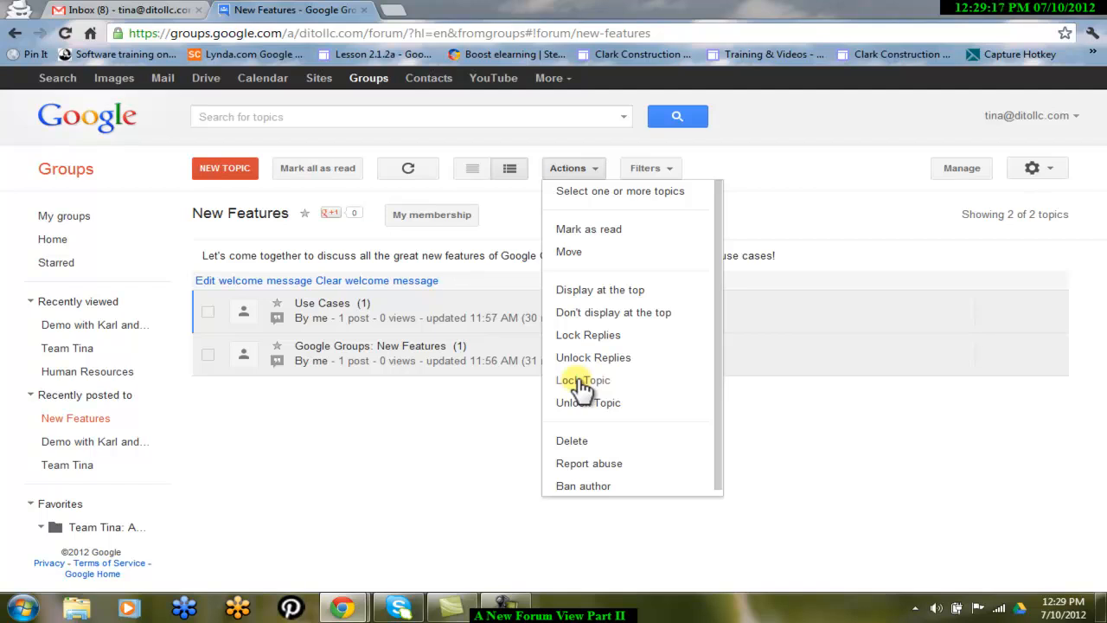
{"action": "mouse_move", "coordinate": [528, 214]}
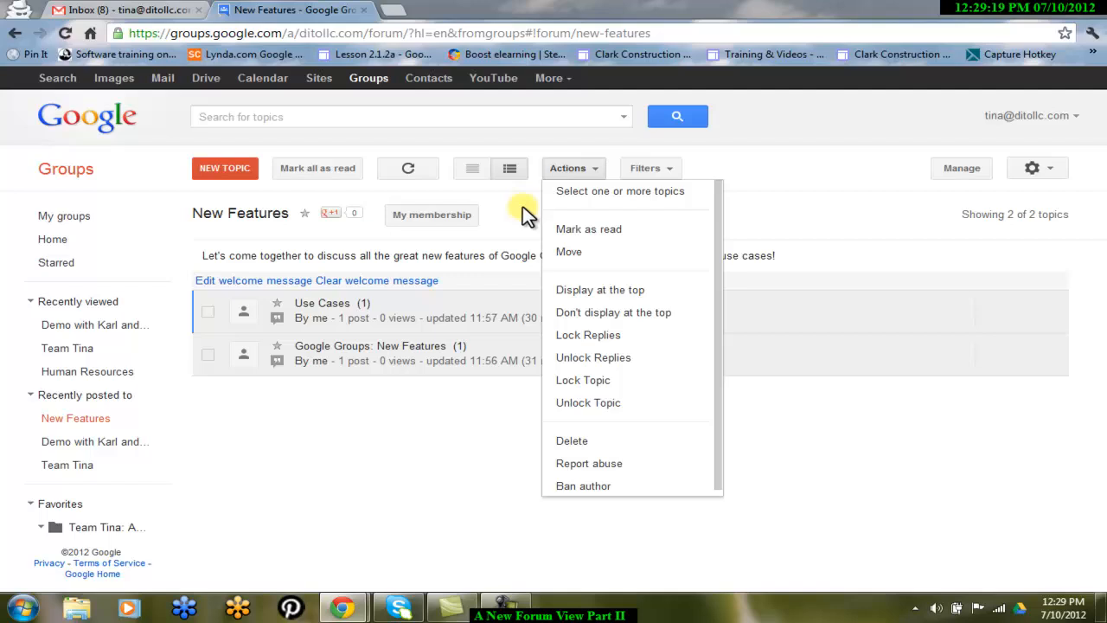